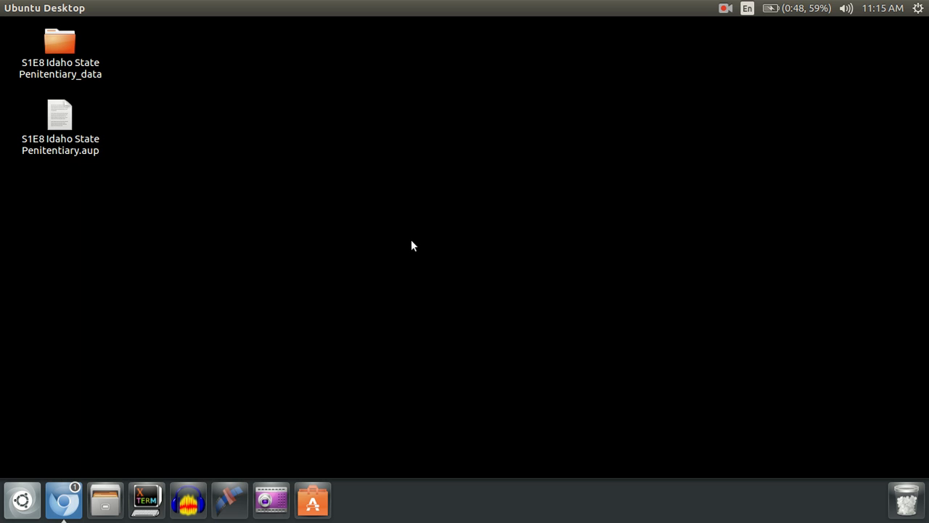
Step: Launch Ubuntu Software Center from the launcher after closing the computer details window
{"action": "left_click", "coordinate": [917, 9]}
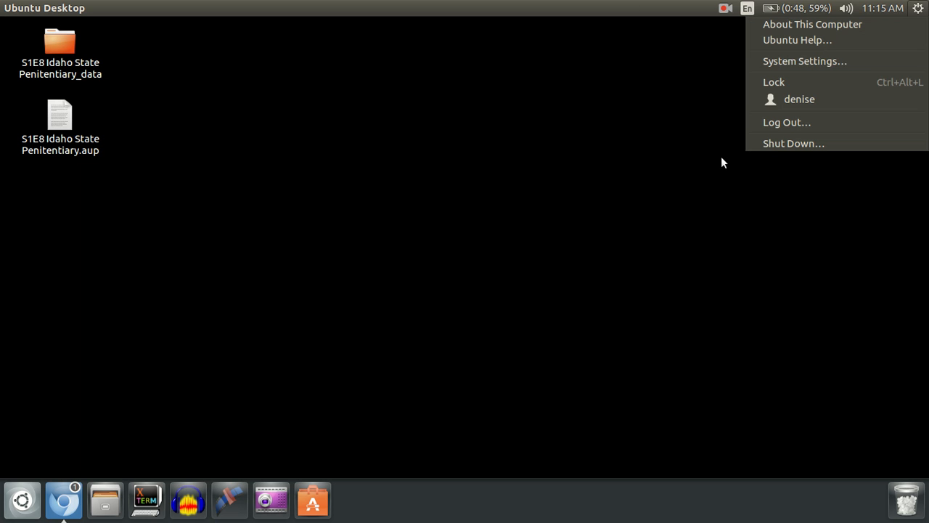
{"action": "mouse_move", "coordinate": [813, 23]}
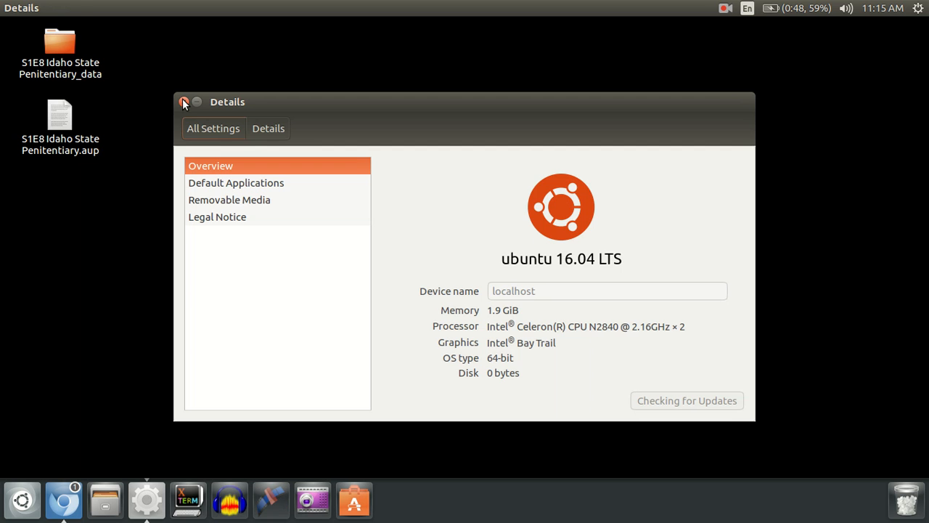
{"action": "left_click", "coordinate": [183, 102]}
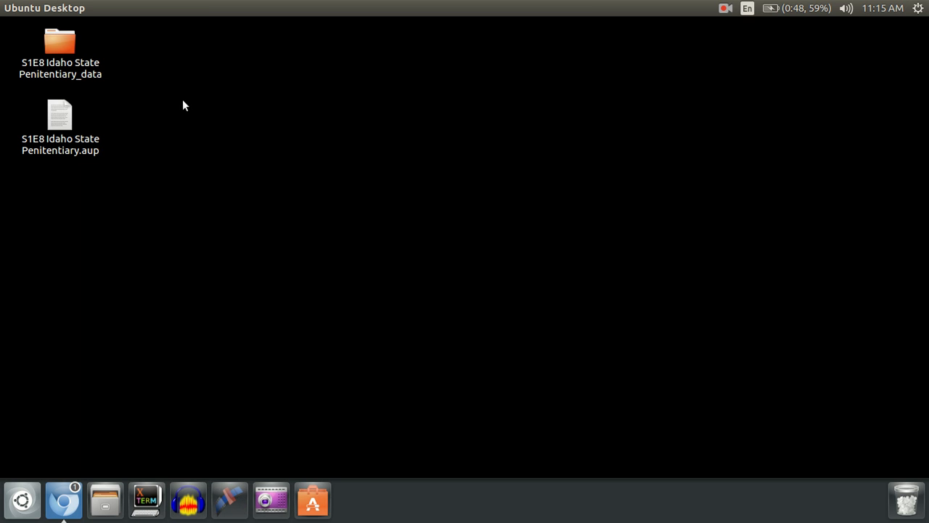
{"action": "mouse_move", "coordinate": [389, 412]}
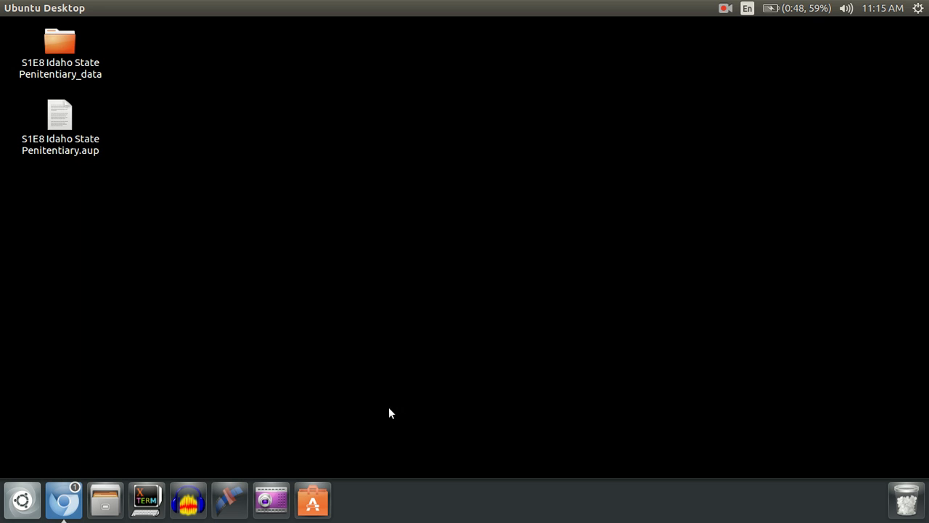
{"action": "mouse_move", "coordinate": [312, 499]}
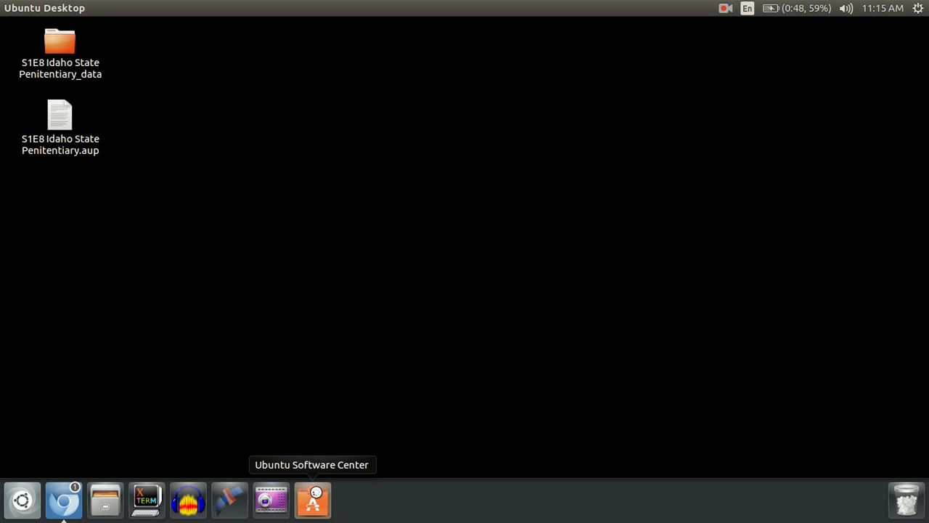
{"action": "left_click", "coordinate": [313, 500]}
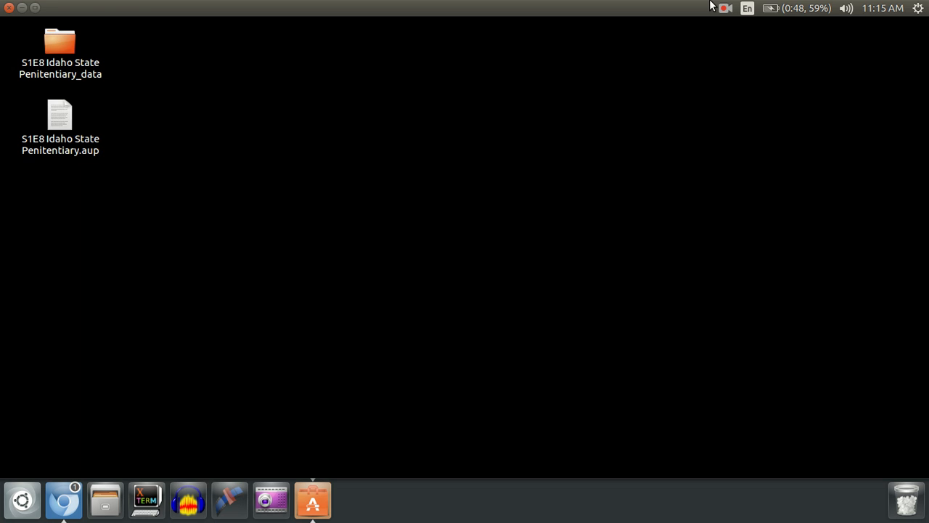
{"action": "left_click", "coordinate": [312, 499]}
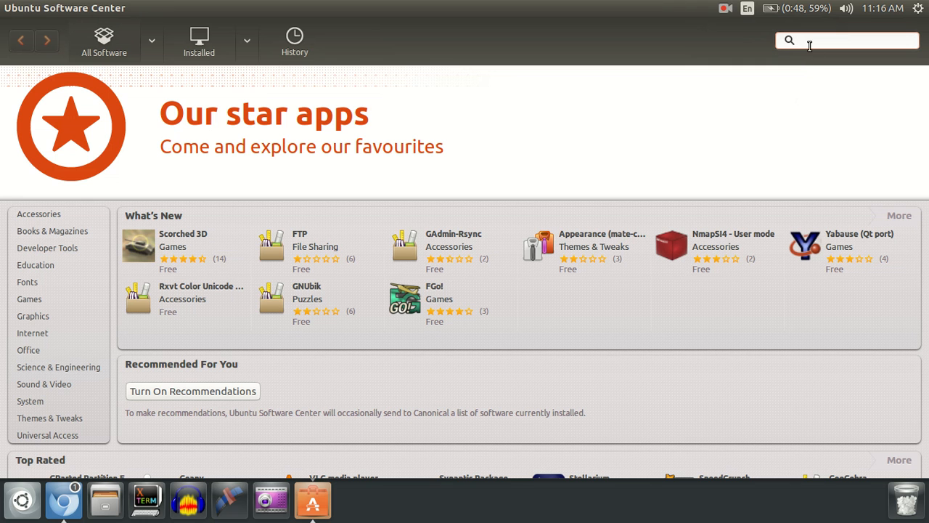
Step: Search the store for 'wifi' and start installing WiFi Radar from the results
{"action": "type", "text": "wifi"}
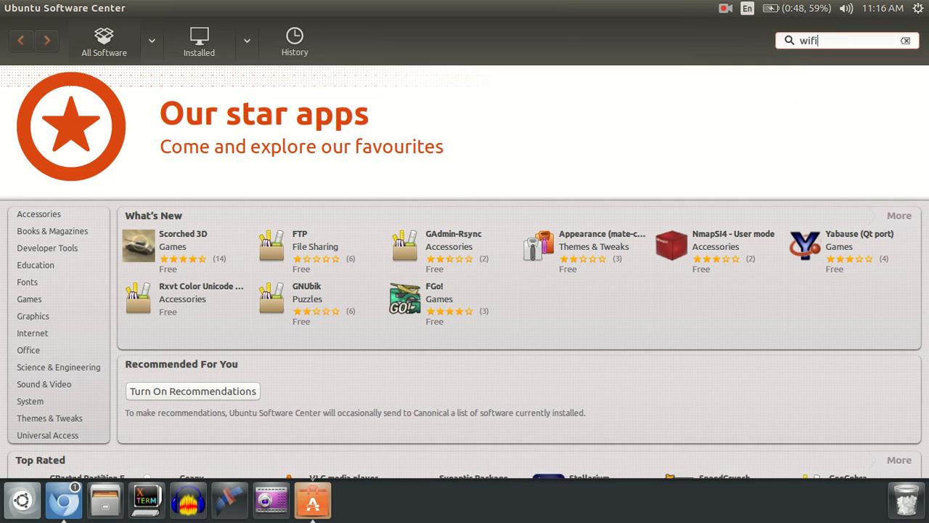
{"action": "key", "text": "Return"}
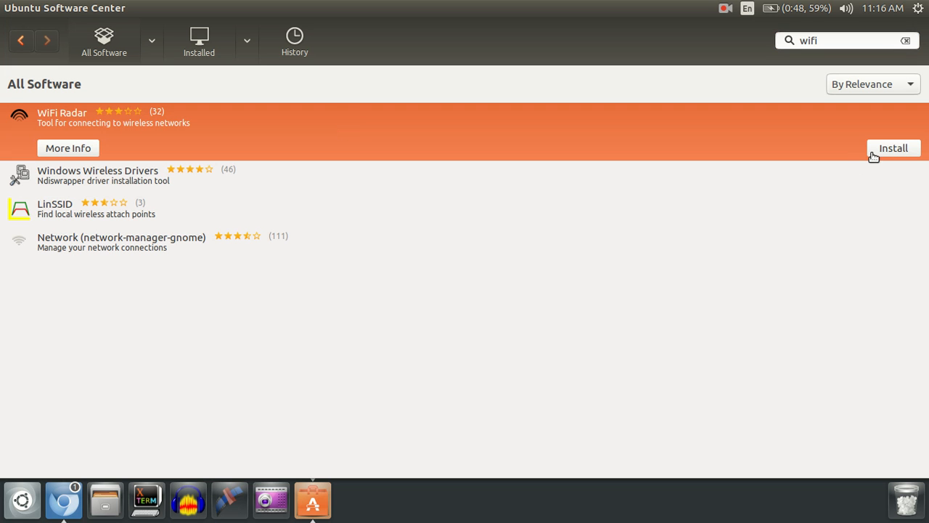
{"action": "mouse_move", "coordinate": [883, 152]}
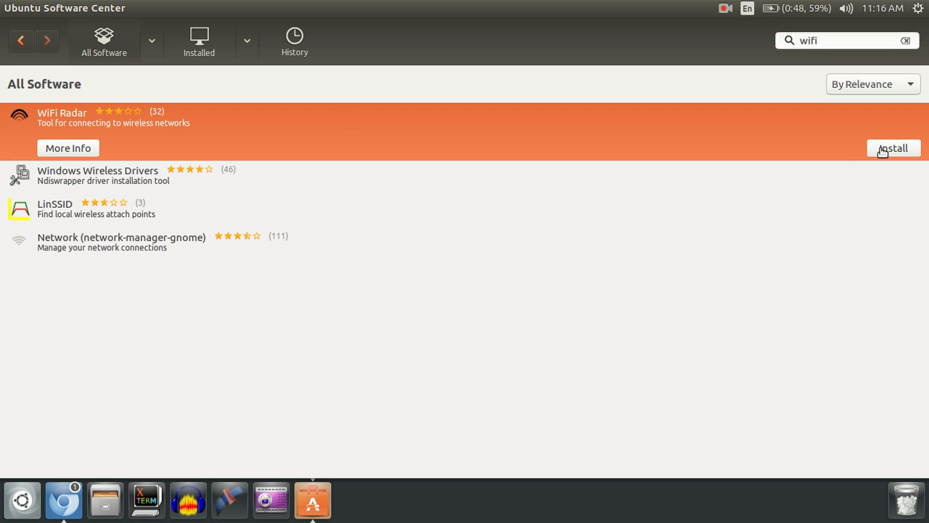
{"action": "left_click", "coordinate": [895, 148]}
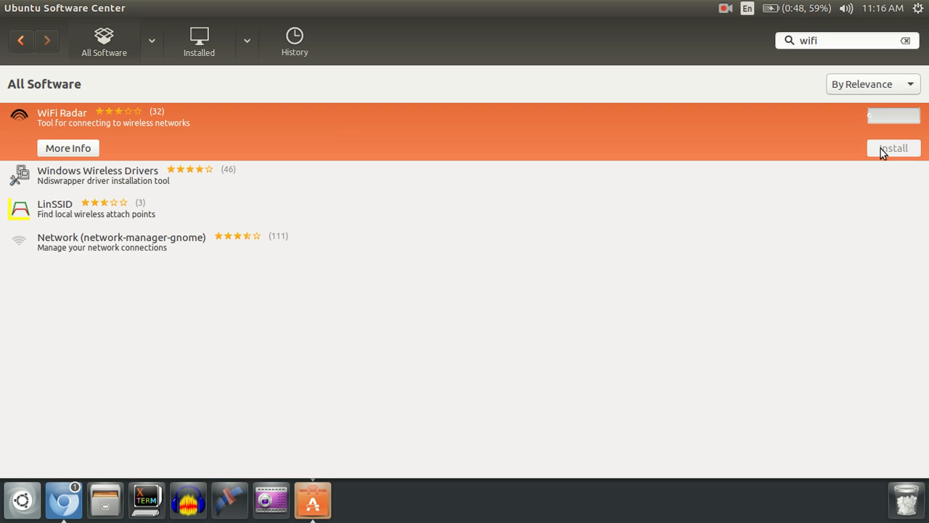
{"action": "mouse_move", "coordinate": [857, 122]}
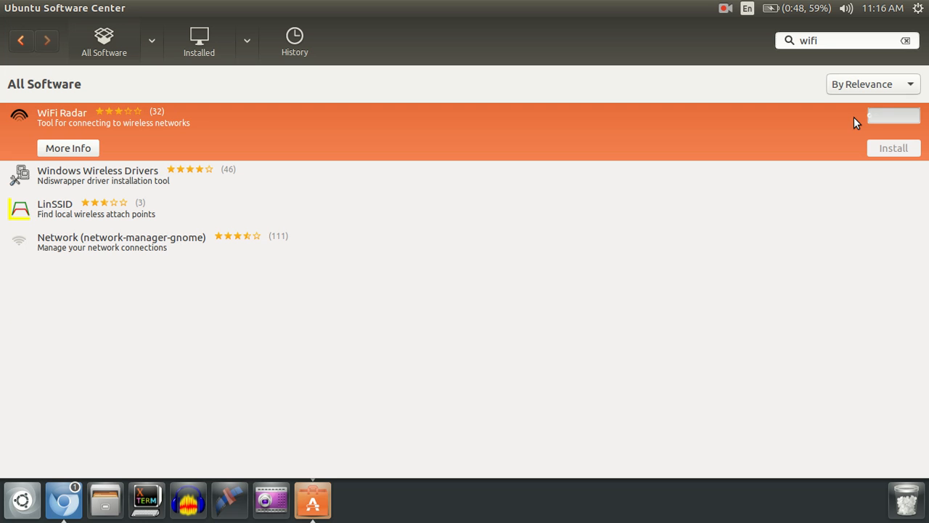
{"action": "mouse_move", "coordinate": [756, 265]}
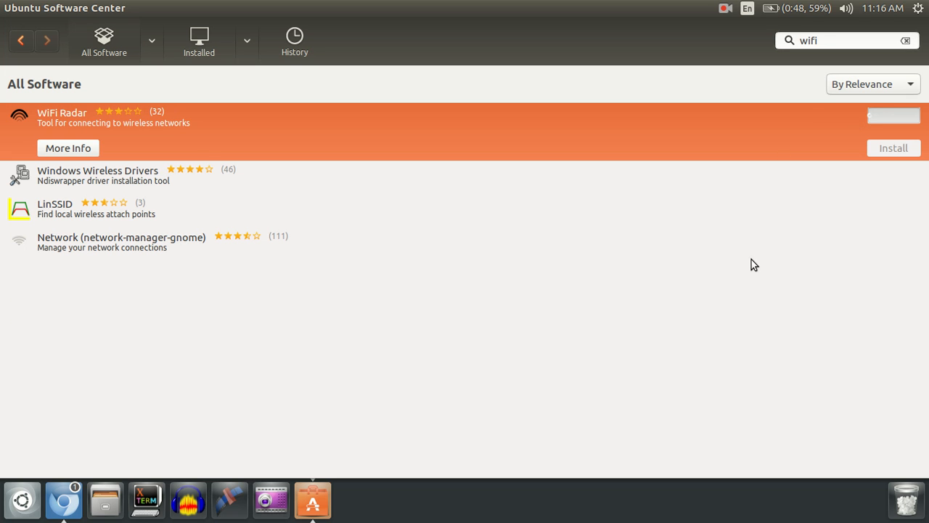
{"action": "mouse_move", "coordinate": [755, 98]}
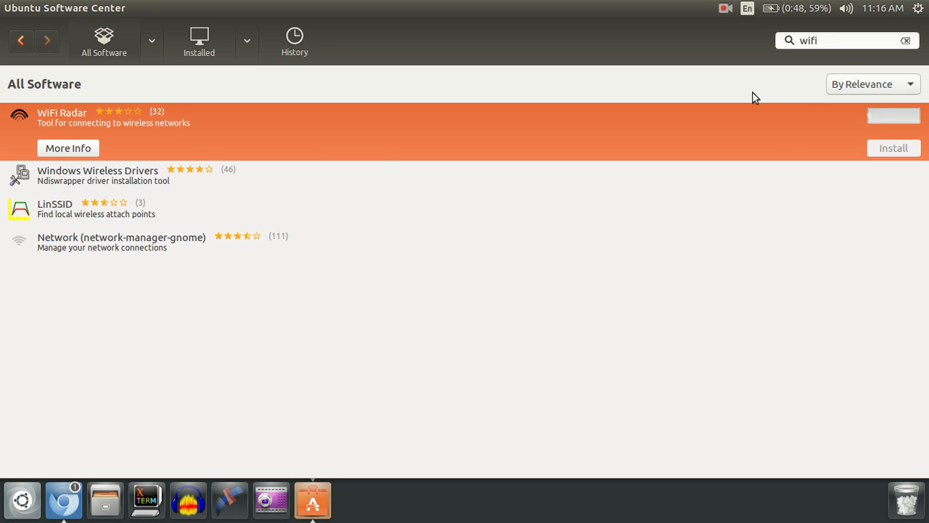
Step: Dismiss the authentication and insufficient-privileges errors and close the store back to the desktop
{"action": "left_click", "coordinate": [893, 148]}
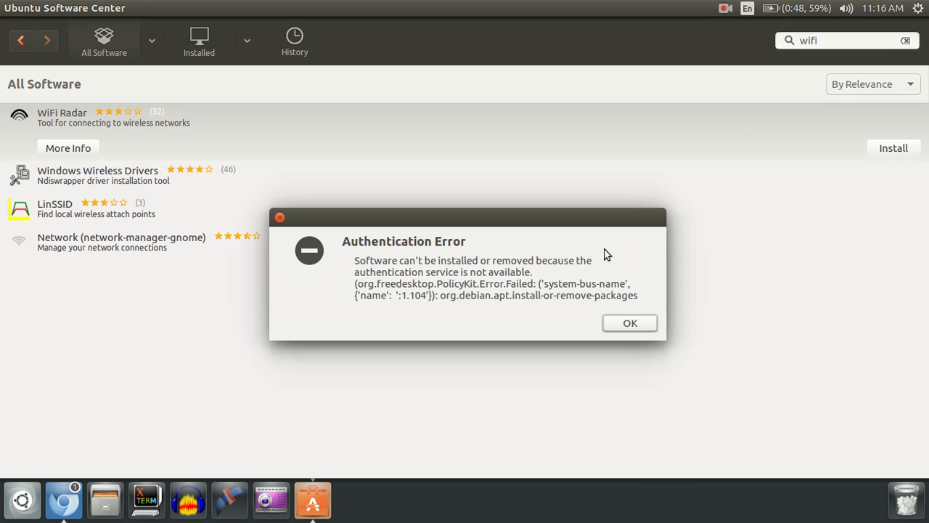
{"action": "mouse_move", "coordinate": [546, 308]}
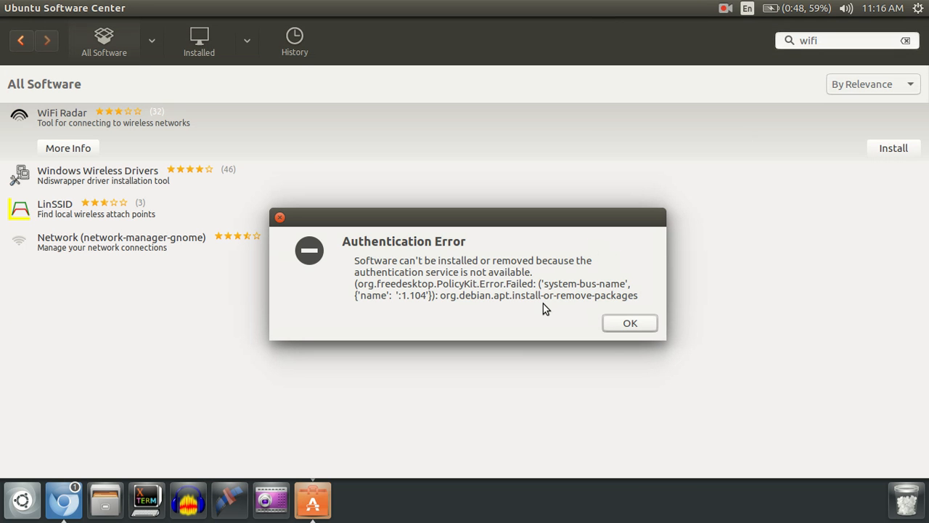
{"action": "mouse_move", "coordinate": [570, 319]}
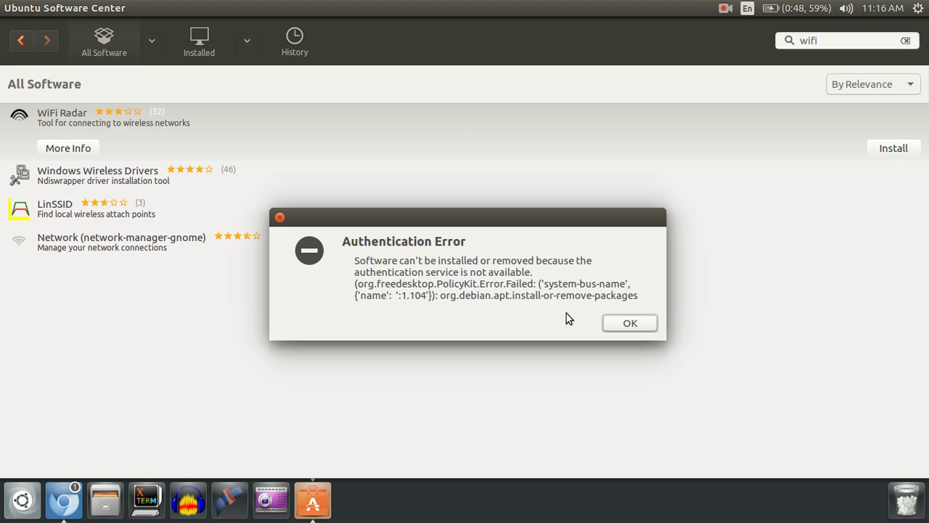
{"action": "left_click", "coordinate": [628, 323]}
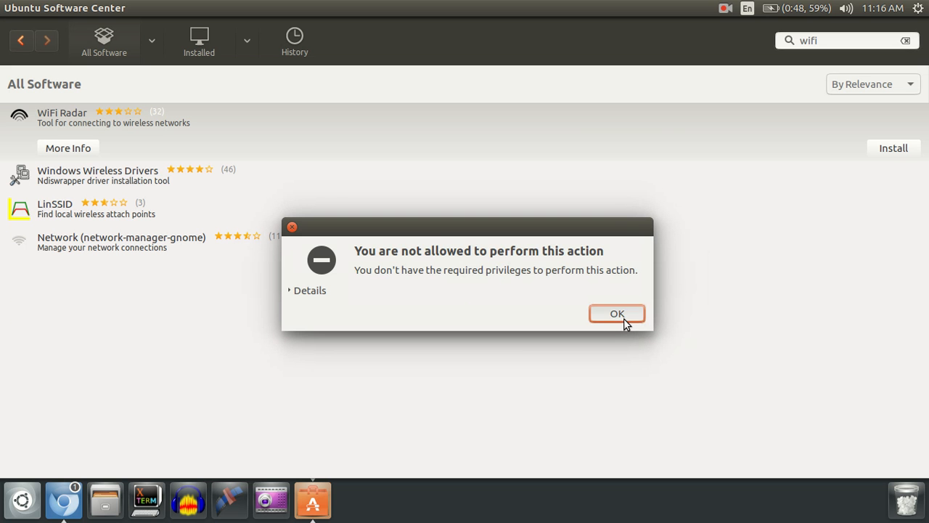
{"action": "left_click", "coordinate": [616, 314]}
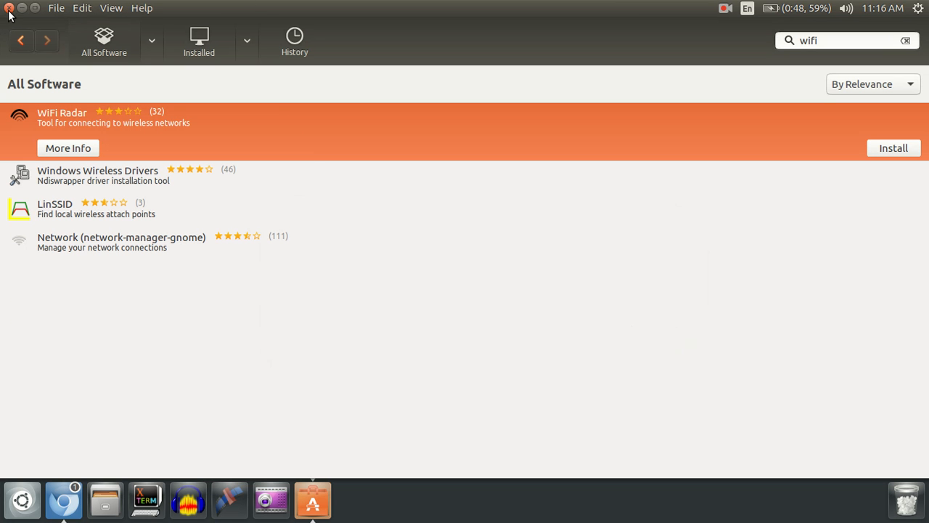
{"action": "left_click", "coordinate": [9, 9]}
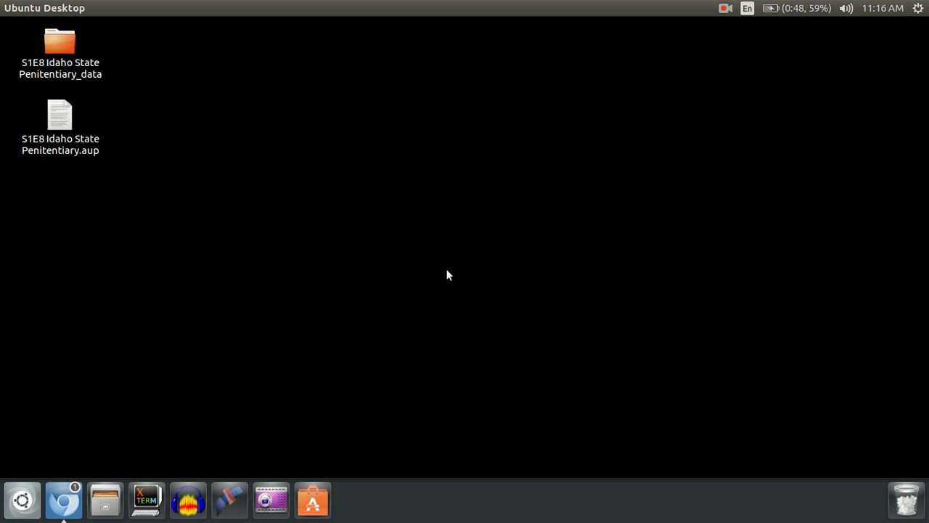
Step: In XTerm run 'sudo software-center' and authenticate with the account password
{"action": "left_click", "coordinate": [145, 500]}
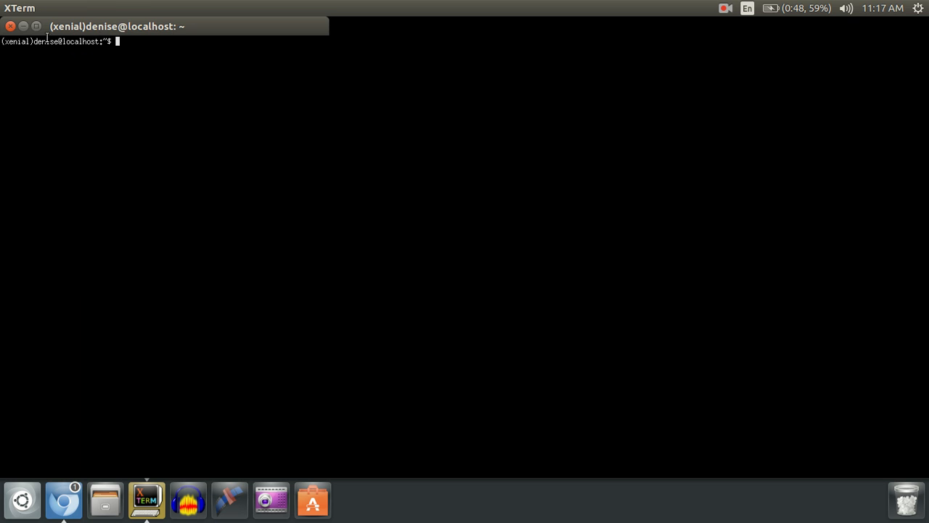
{"action": "type", "text": "s"}
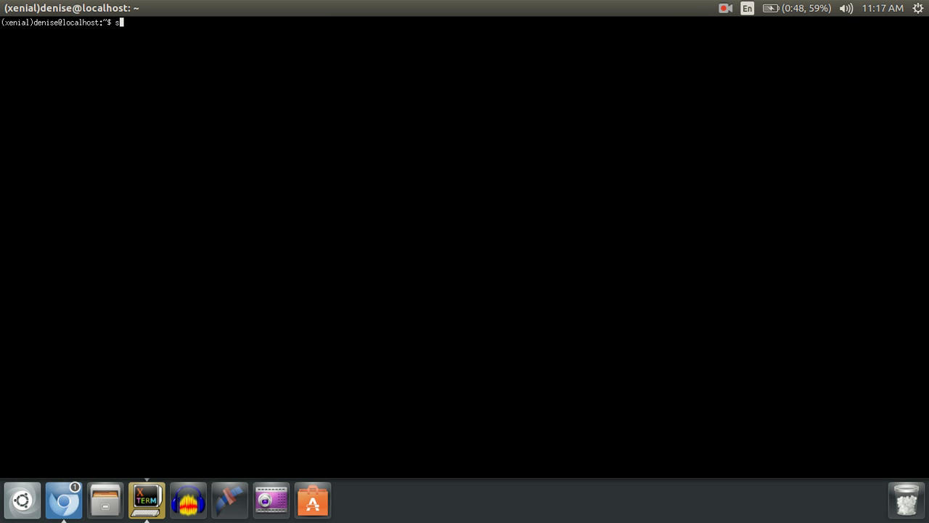
{"action": "type", "text": "udo"}
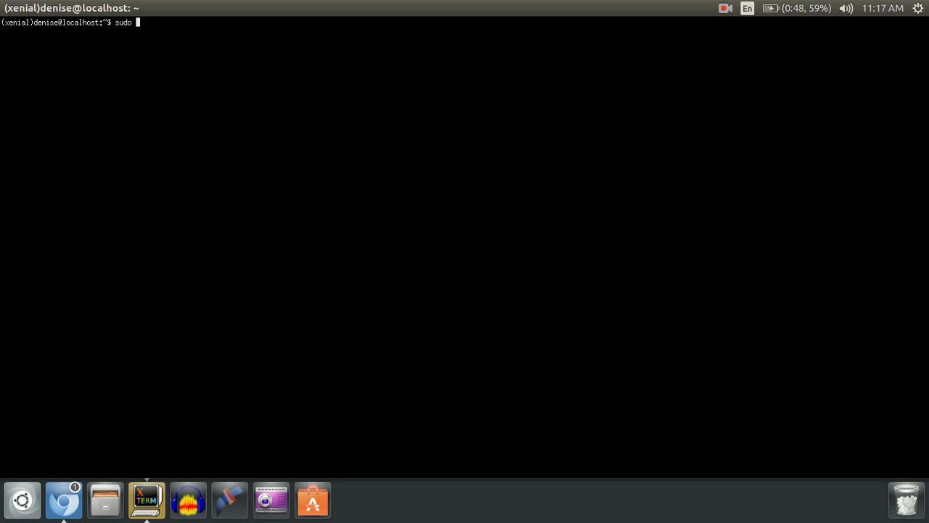
{"action": "type", "text": "s"}
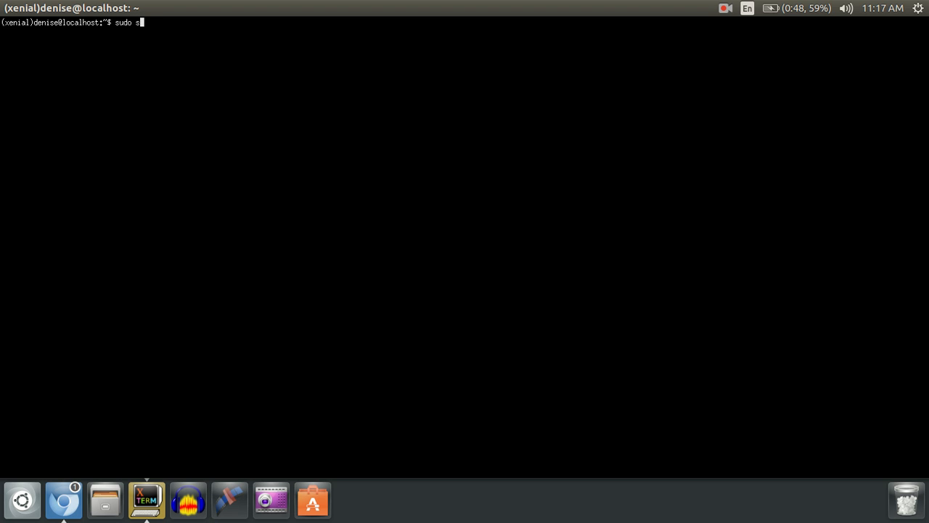
{"action": "type", "text": "oftware"}
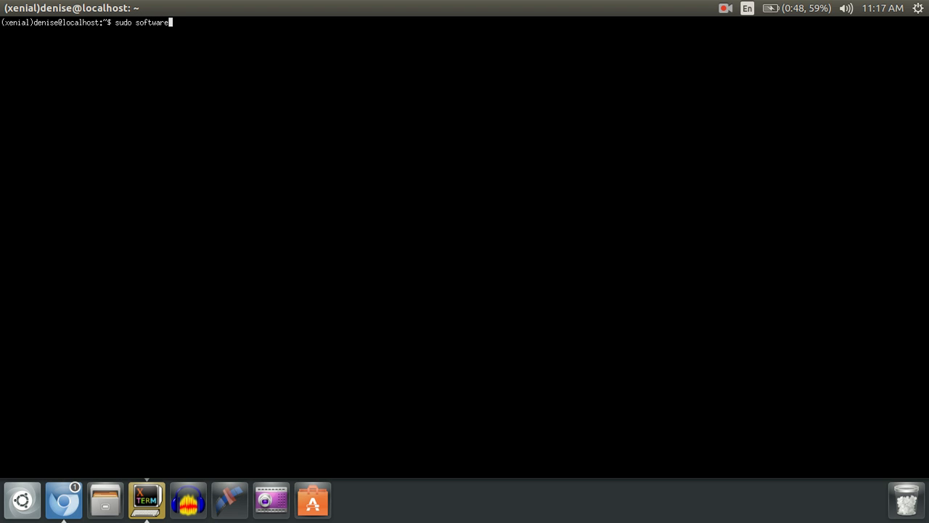
{"action": "type", "text": "-cente"}
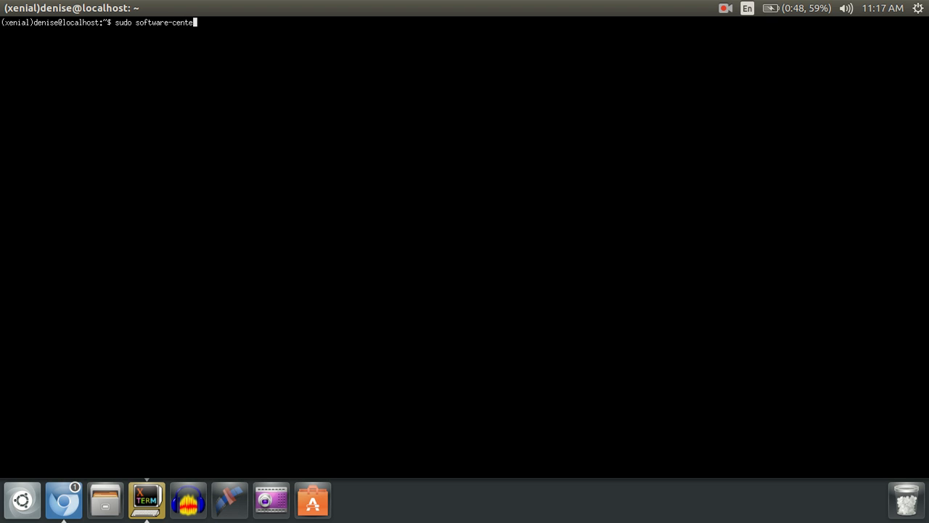
{"action": "key", "text": "Return"}
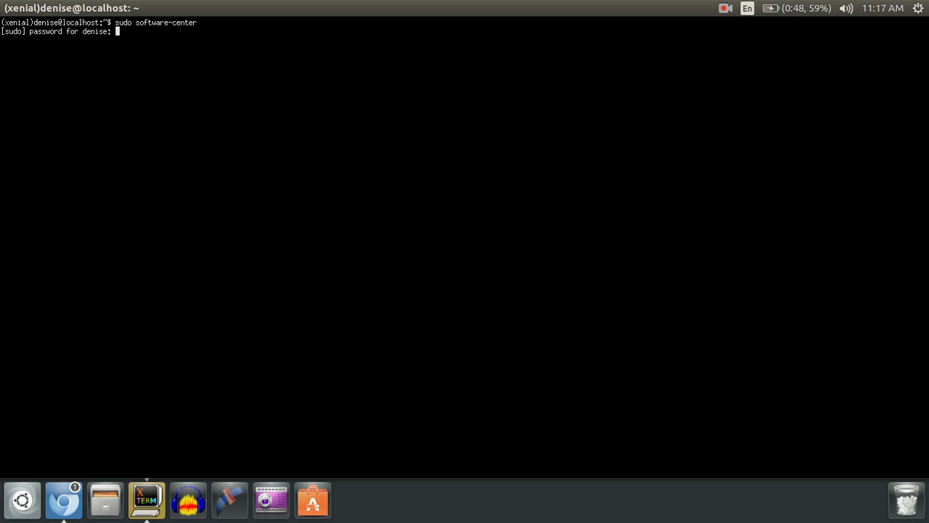
{"action": "key", "text": "Return"}
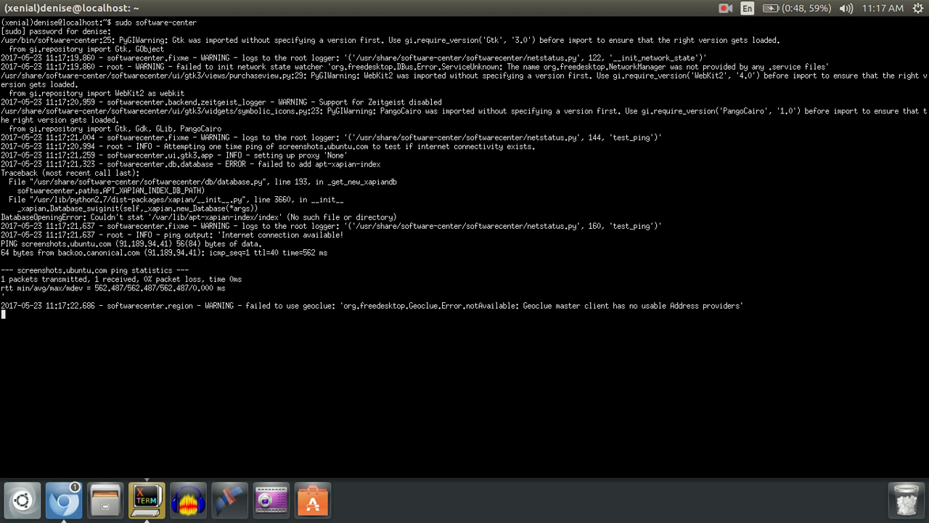
Step: Focus the root-run Ubuntu Software Center window while its home page loads
{"action": "left_click", "coordinate": [312, 500]}
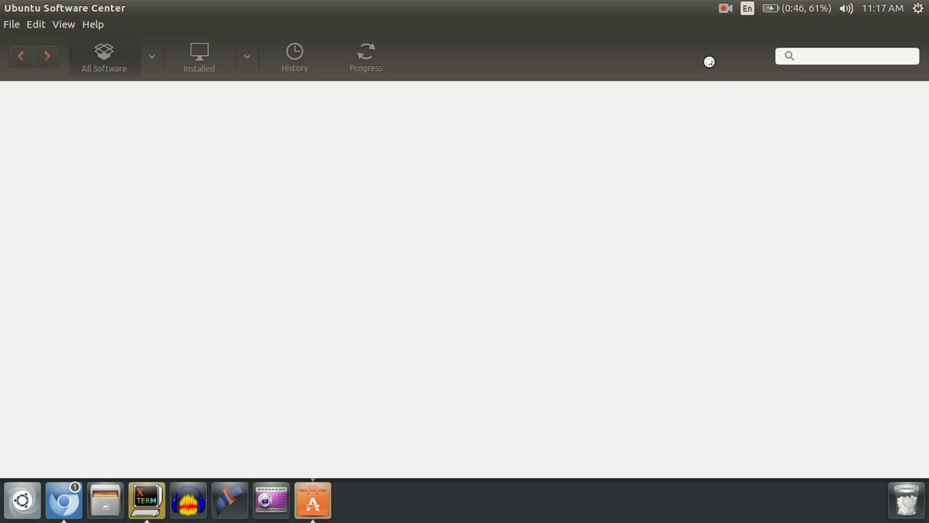
{"action": "mouse_move", "coordinate": [732, 6]}
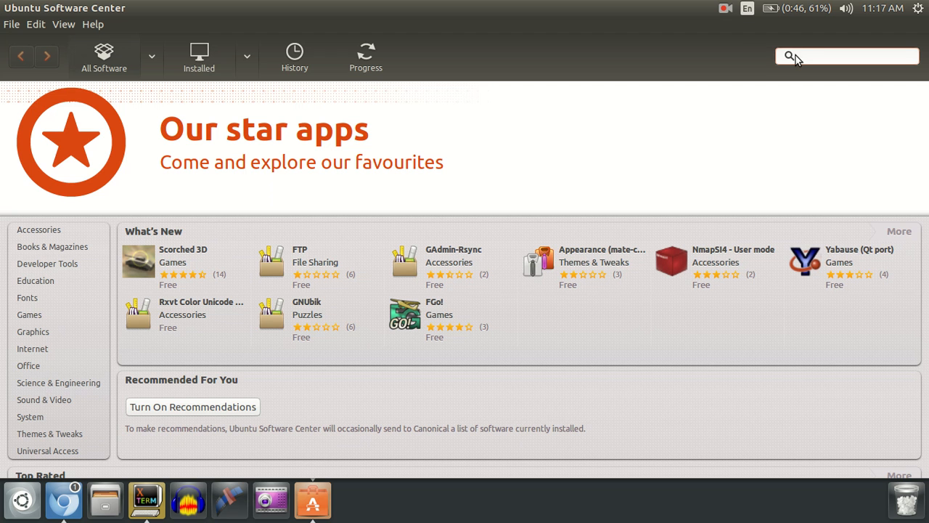
Step: Search the root-run store for 'wifi' to list WiFi Radar and other wireless tools
{"action": "type", "text": "wifi"}
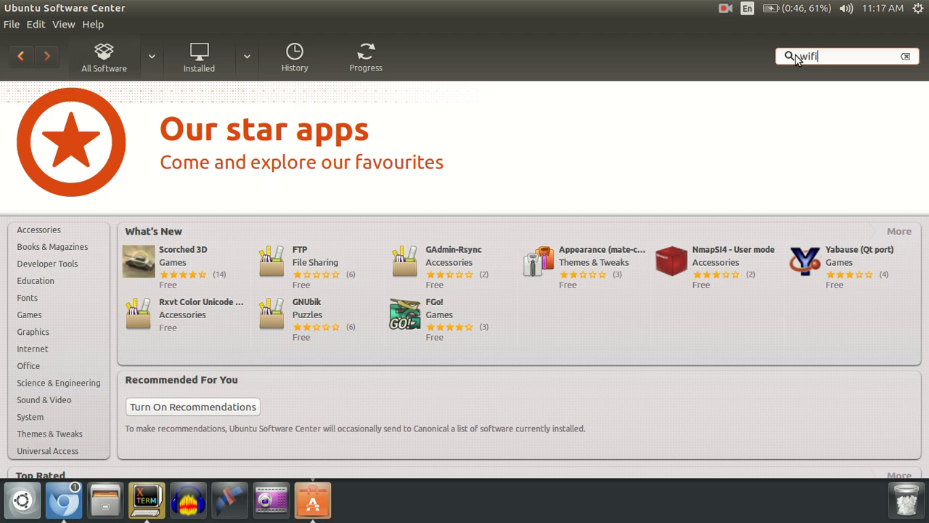
{"action": "key", "text": "Return"}
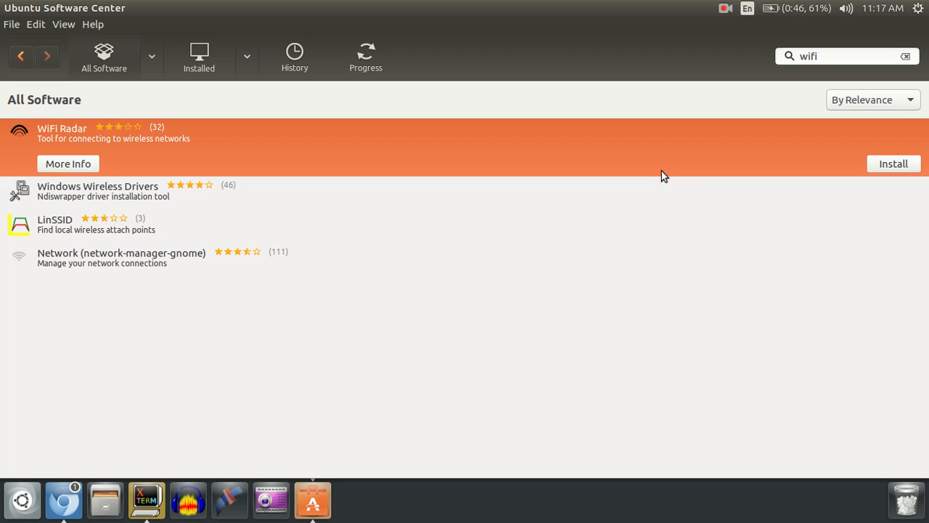
{"action": "mouse_move", "coordinate": [894, 168]}
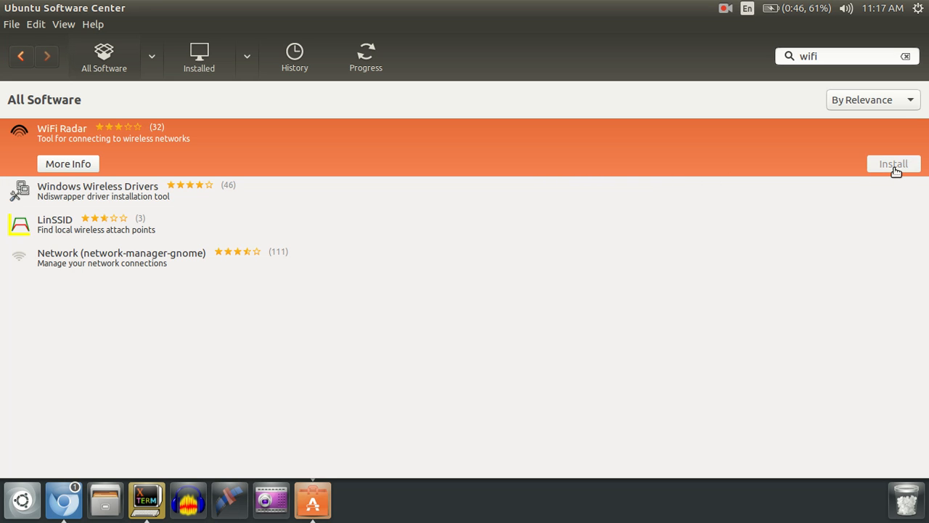
{"action": "mouse_move", "coordinate": [863, 136]}
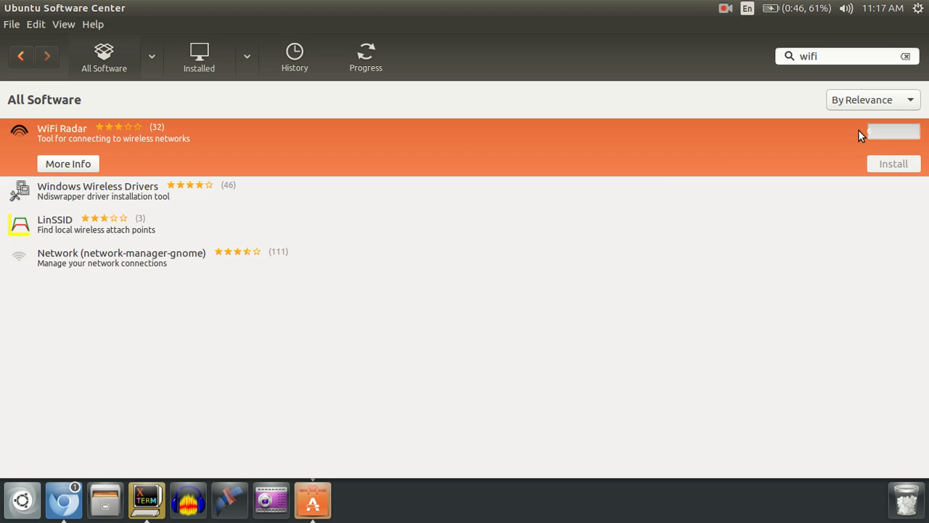
{"action": "mouse_move", "coordinate": [399, 56]}
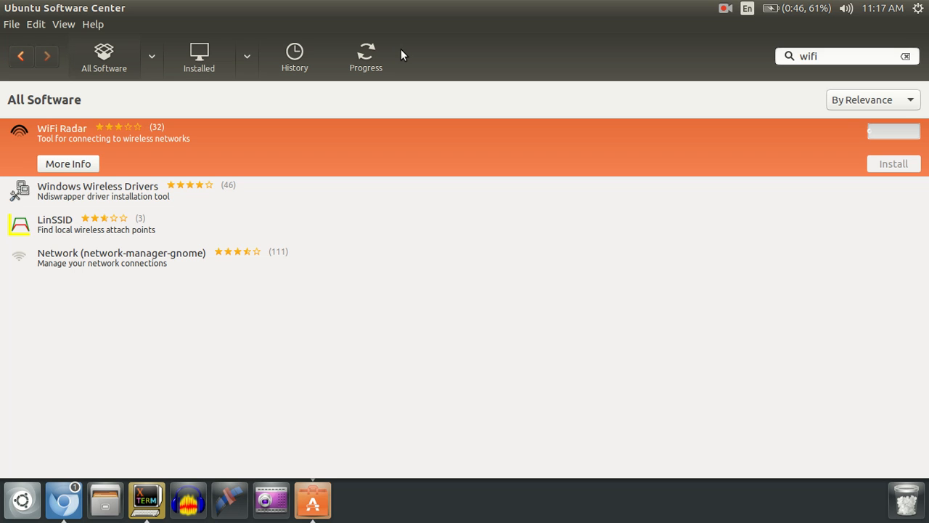
{"action": "mouse_move", "coordinate": [682, 6]}
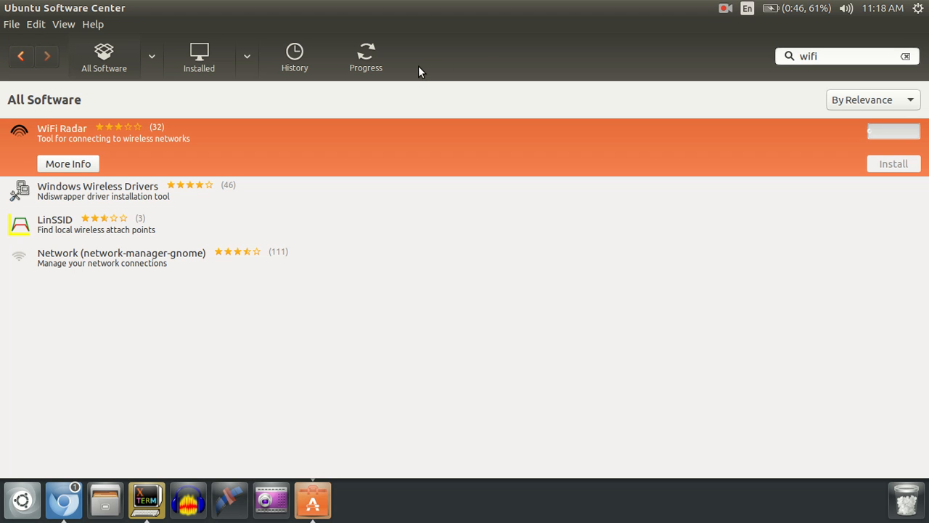
{"action": "mouse_move", "coordinate": [713, 6]}
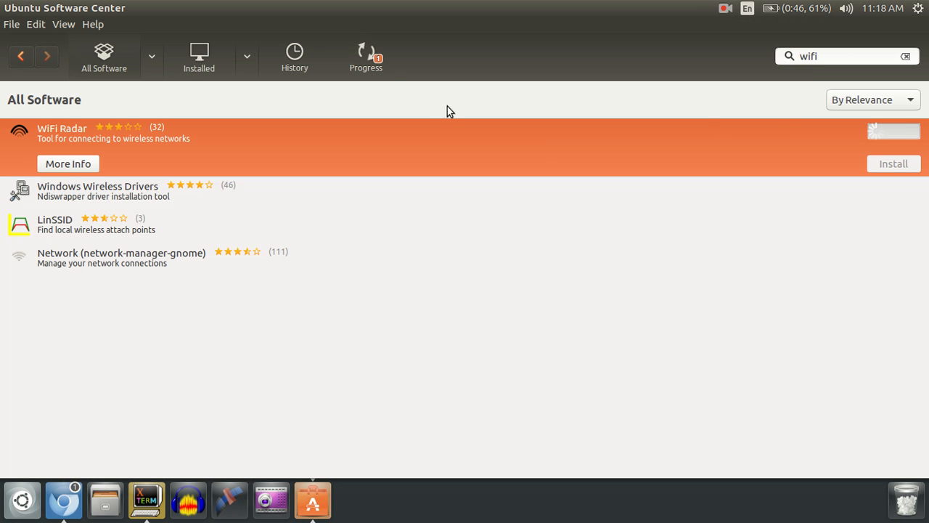
{"action": "mouse_move", "coordinate": [414, 93]}
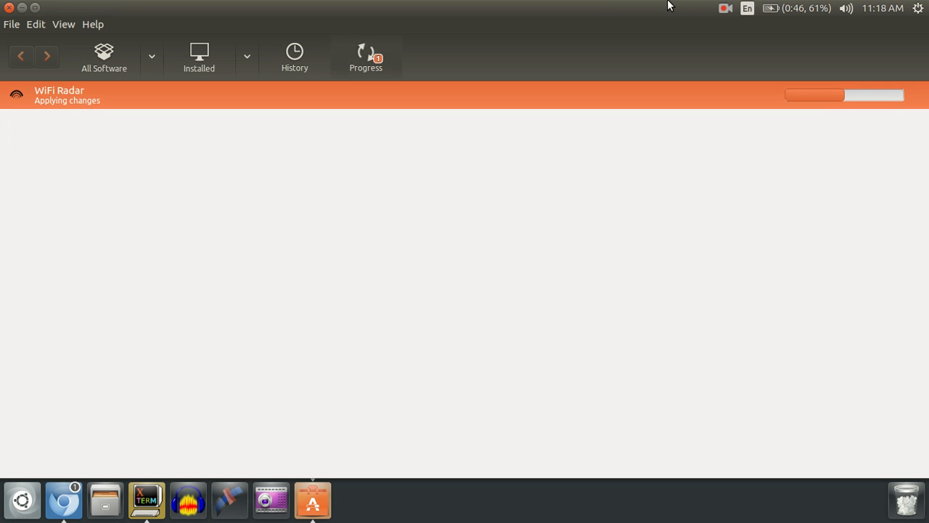
Step: View the Progress page showing WiFi Radar's installation applying changes
{"action": "left_click", "coordinate": [726, 9]}
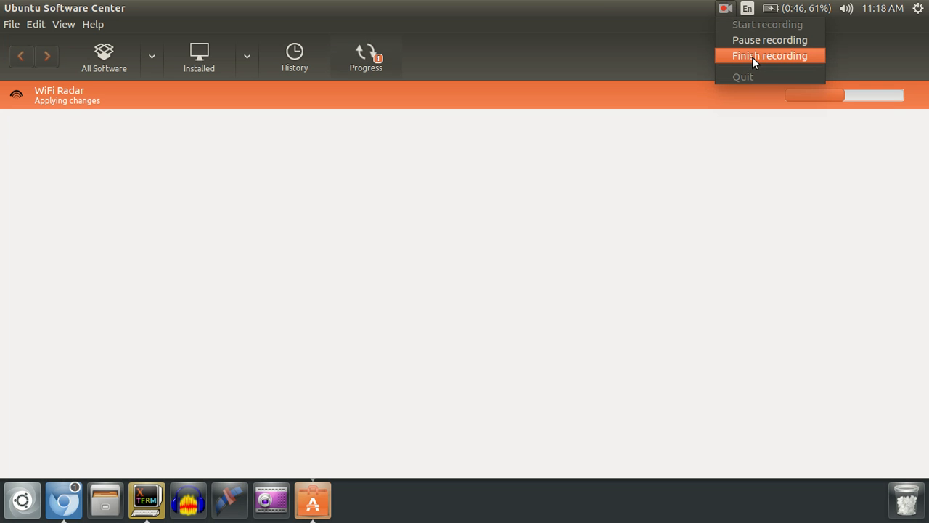